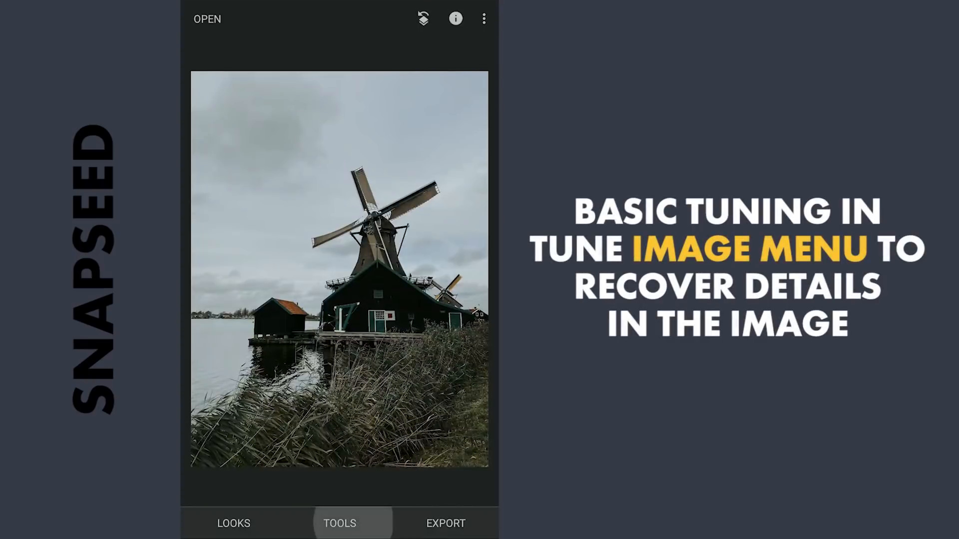
- In Tune Image, set Shadows to +76 and Highlights to -66 and apply
click(338, 523)
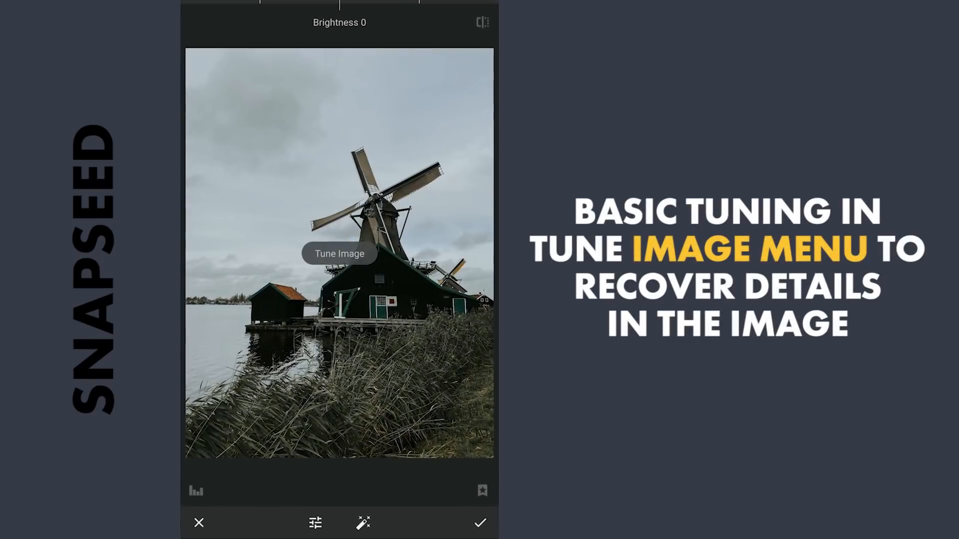
click(316, 523)
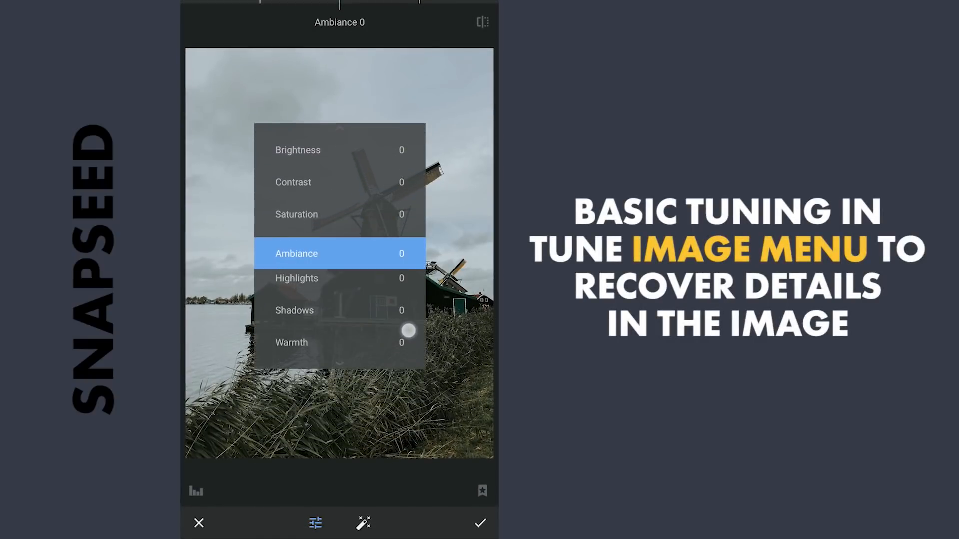
click(294, 310)
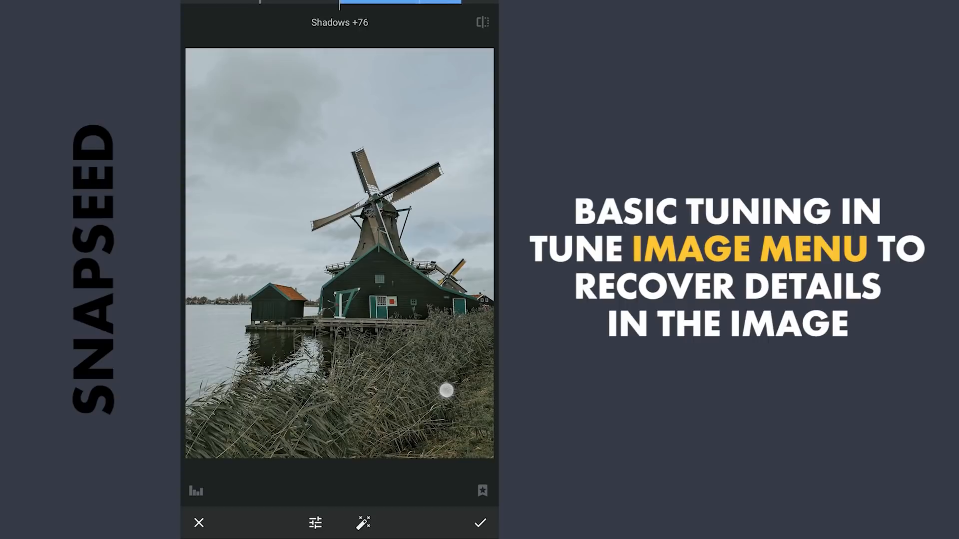
click(315, 523)
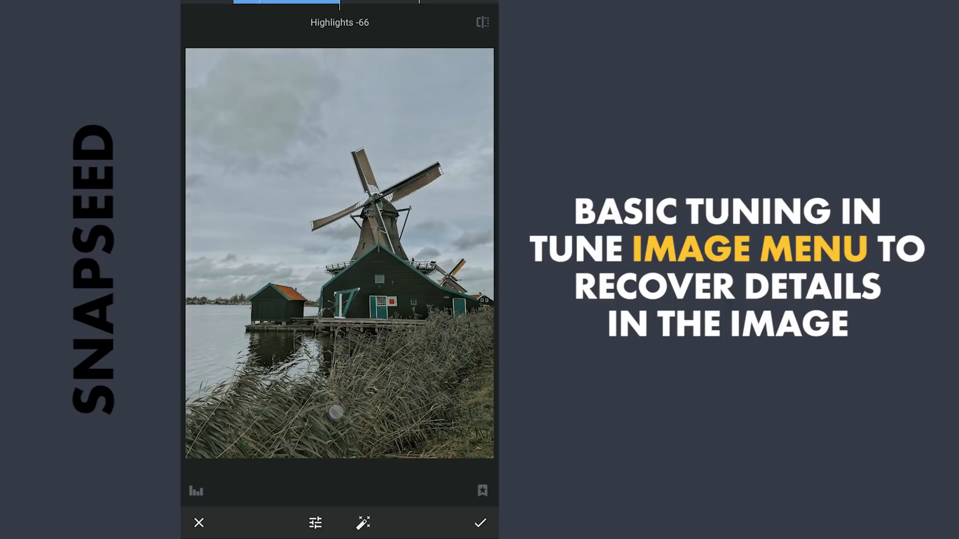
click(480, 523)
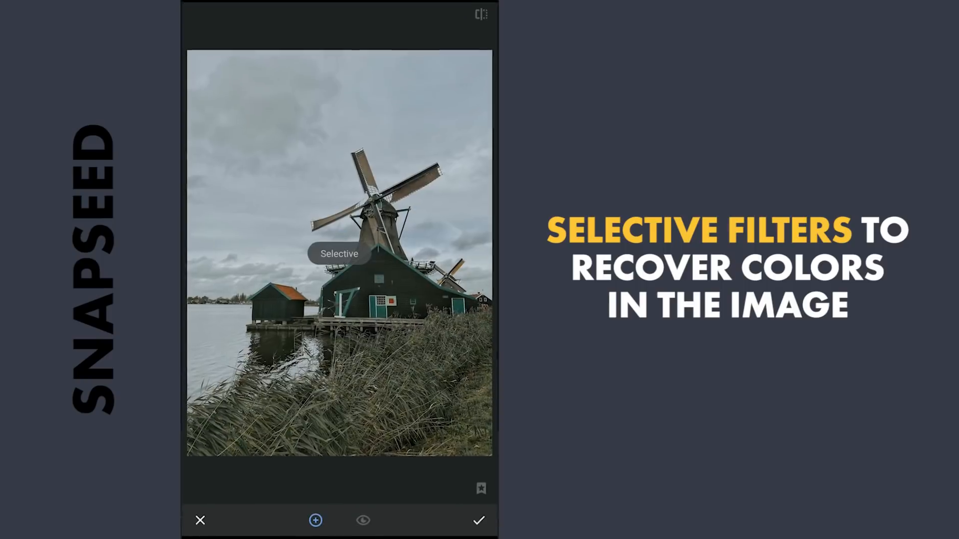
- Add a Selective control point on the windmill photo for a colour adjustment
click(277, 340)
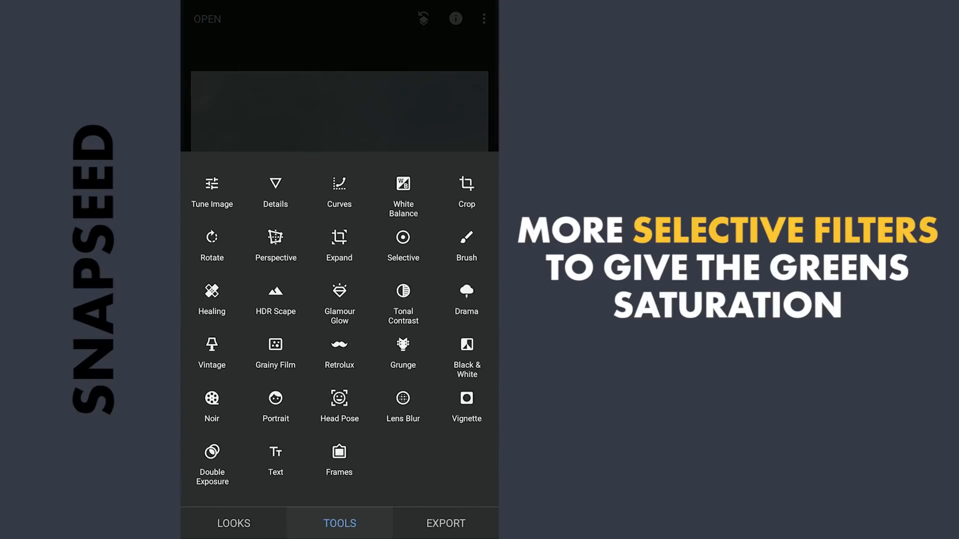
- Place a Selective point on the reeds and set Saturation to +73
click(403, 248)
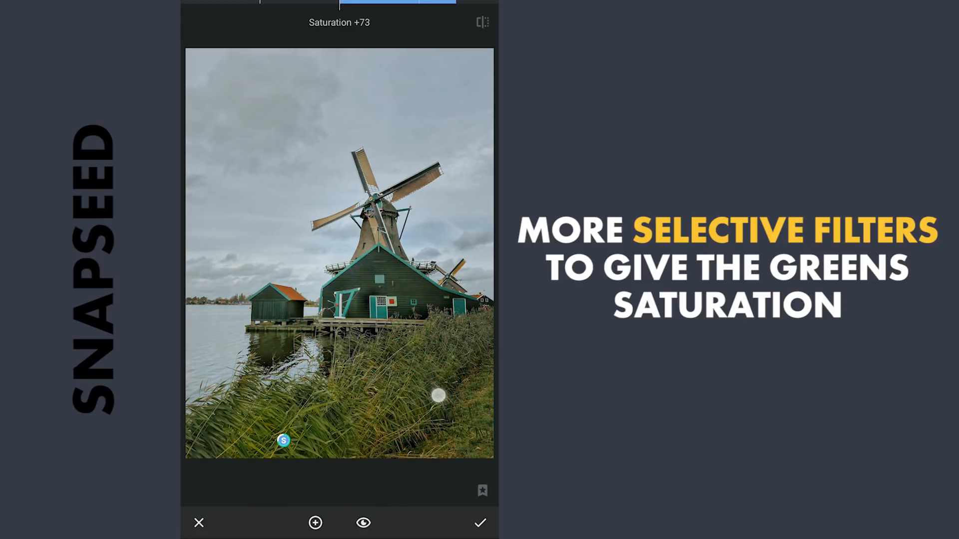
click(436, 397)
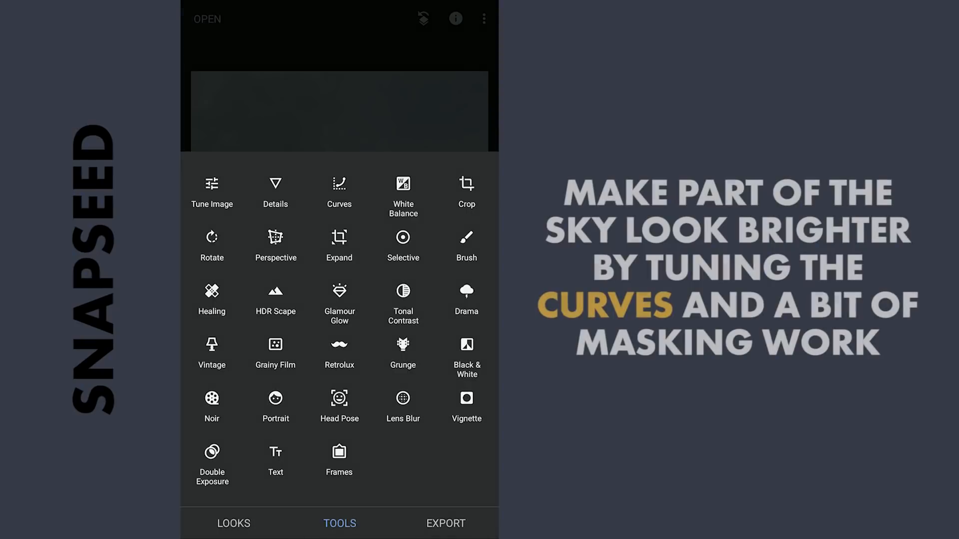
- Add a Curves edit with the curve pulled down to darken the photo
click(338, 191)
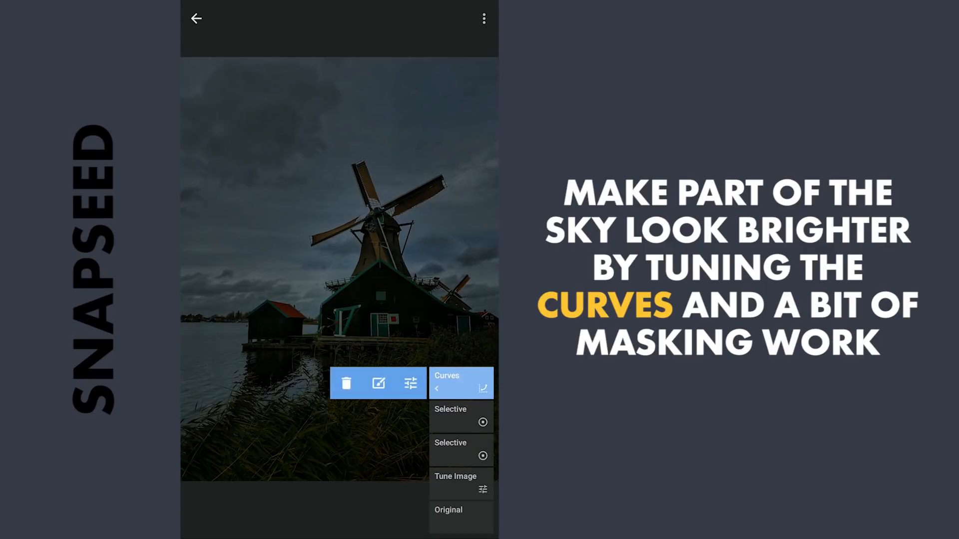
- Brush the darkening Curves onto parts of the sky, erasing elsewhere, and apply the mask
click(461, 383)
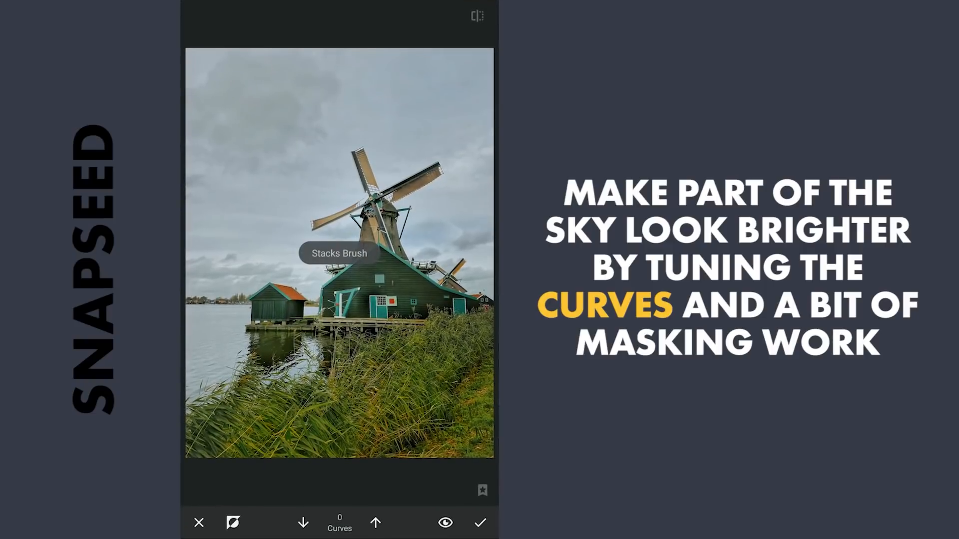
click(302, 523)
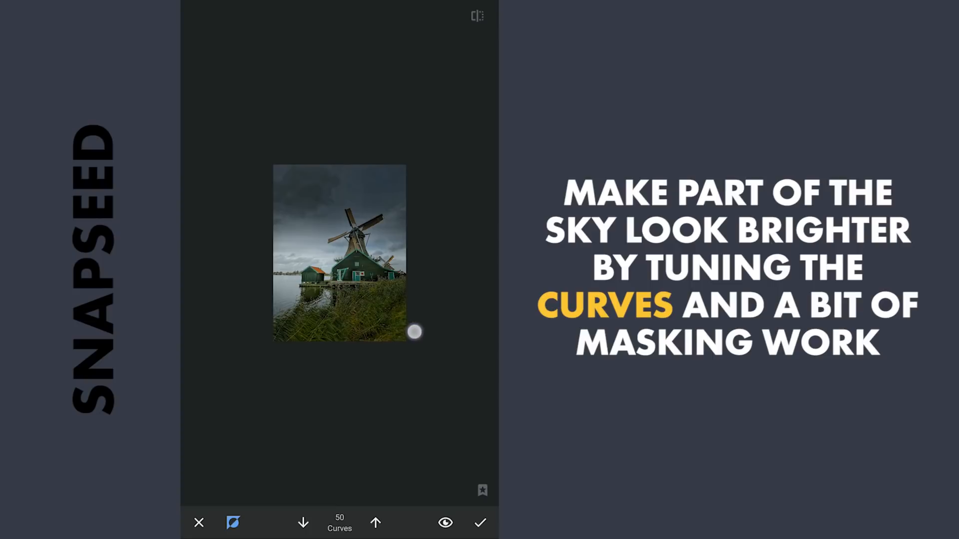
click(302, 523)
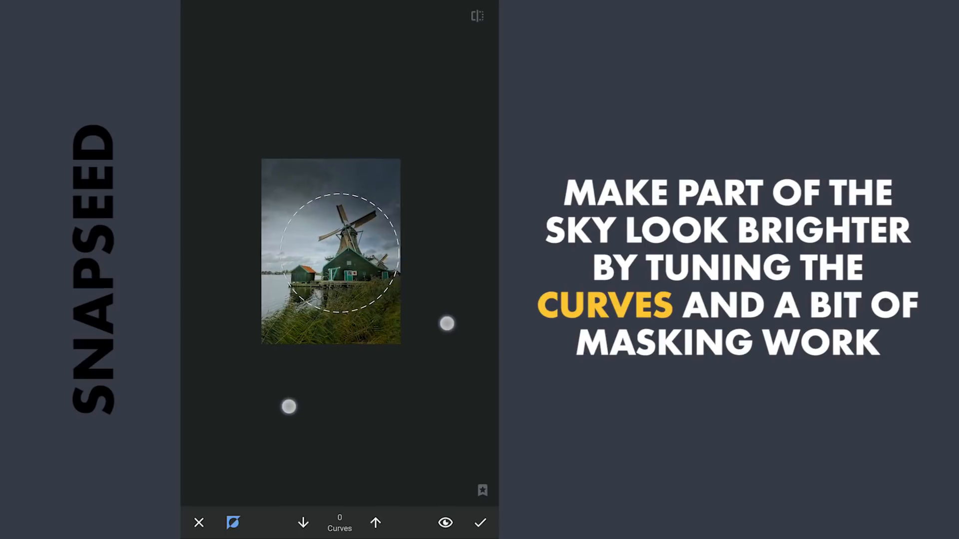
click(376, 523)
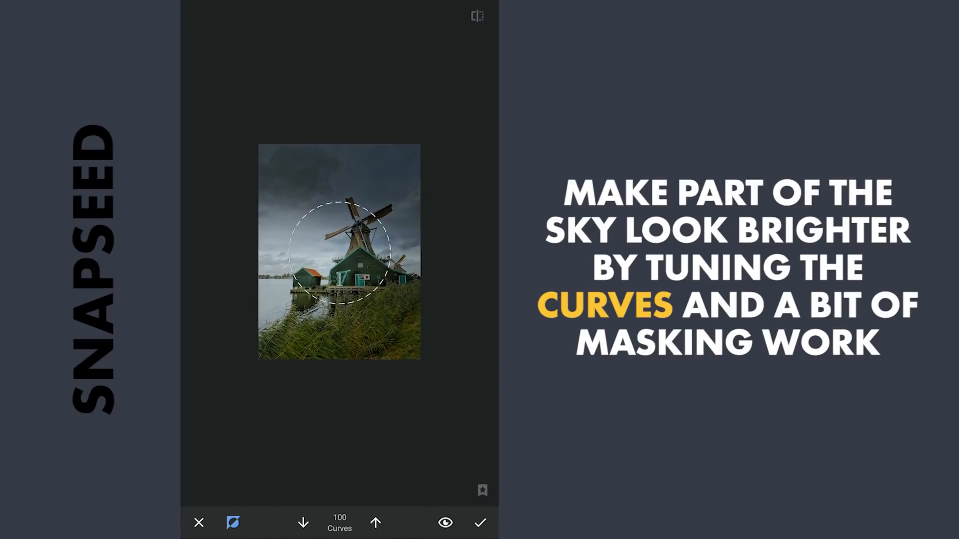
click(445, 523)
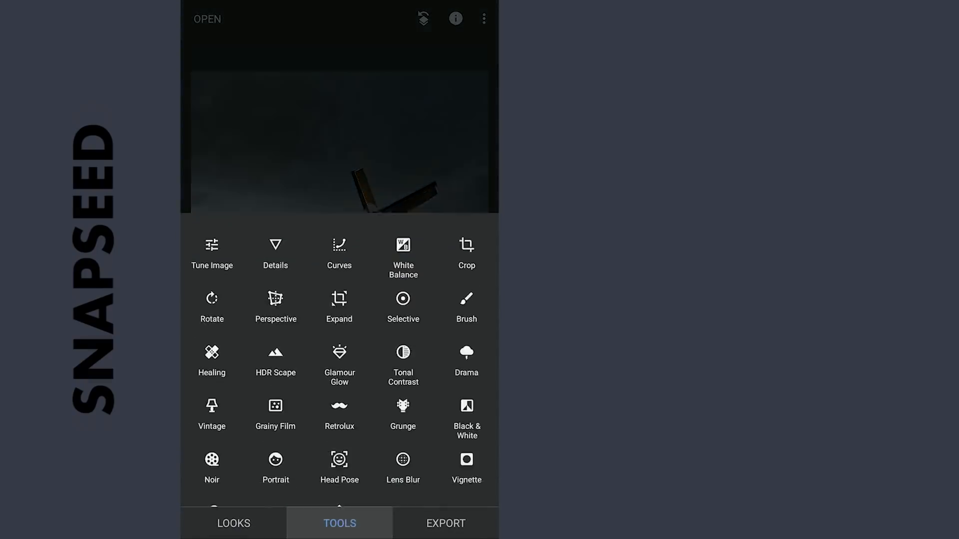
- Add a second Curves edit lowering the Blue channel for a warm yellow cast
click(339, 253)
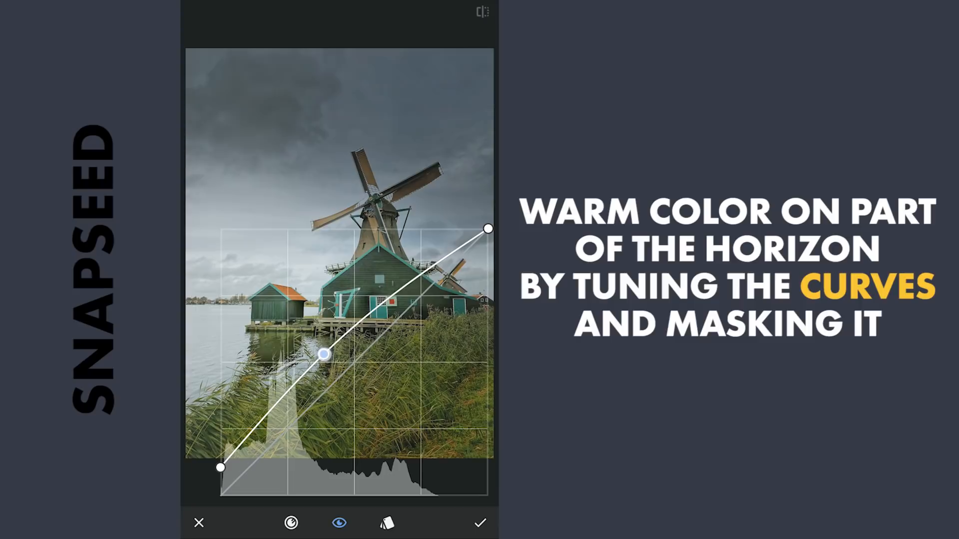
click(255, 477)
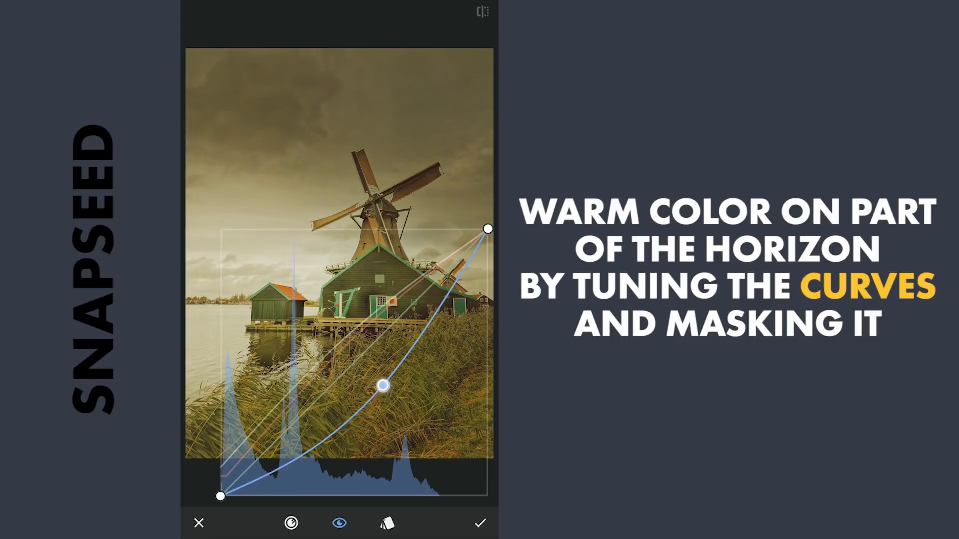
click(480, 523)
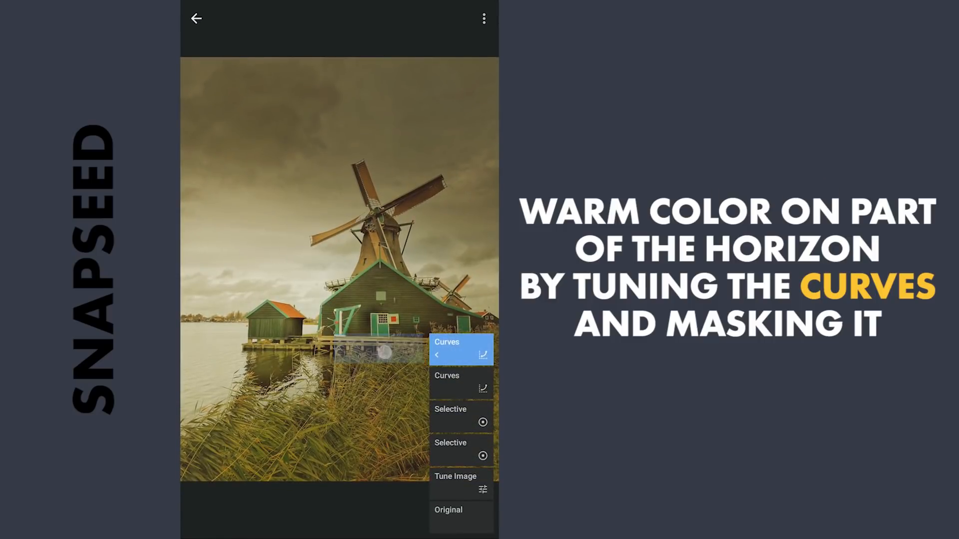
- Mask the warm Curves onto the horizon at 100, erasing elsewhere at 0
click(460, 354)
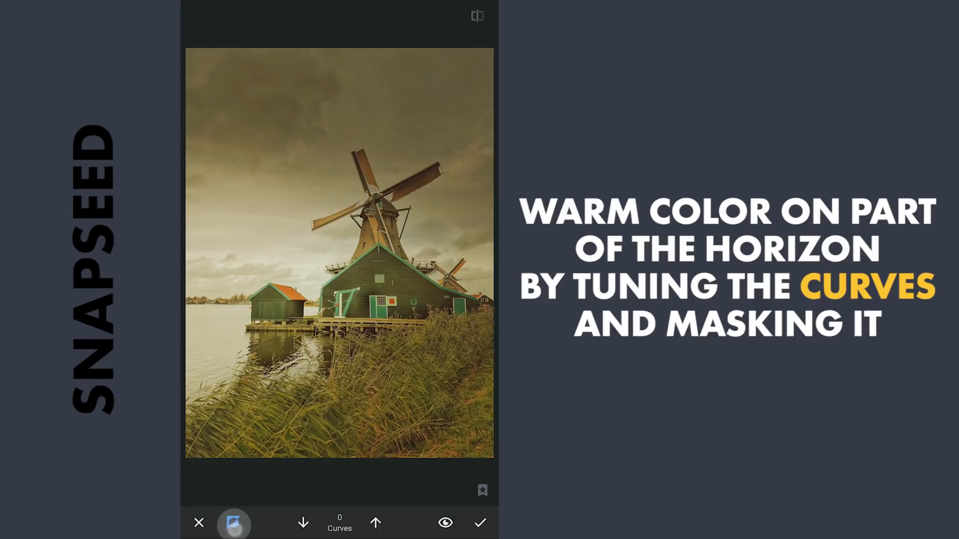
click(303, 523)
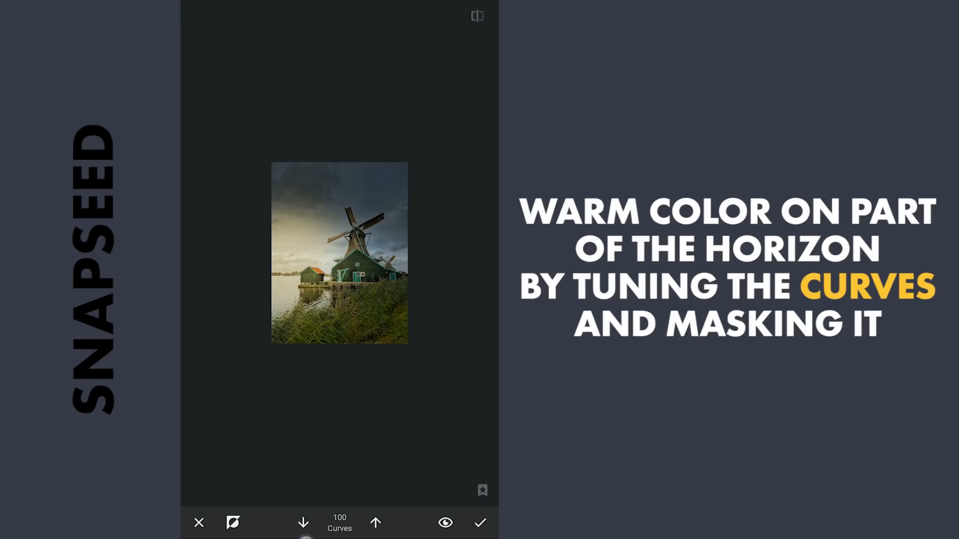
click(303, 523)
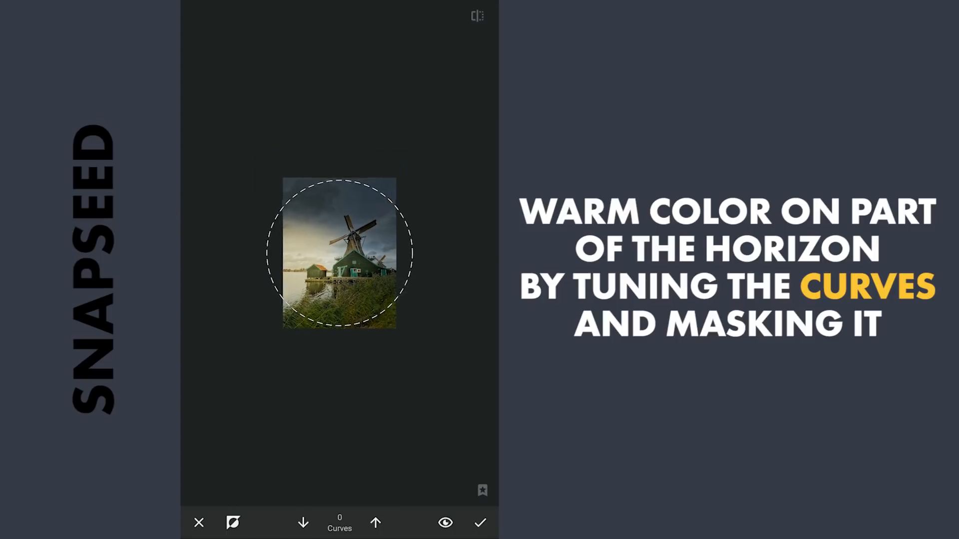
click(445, 523)
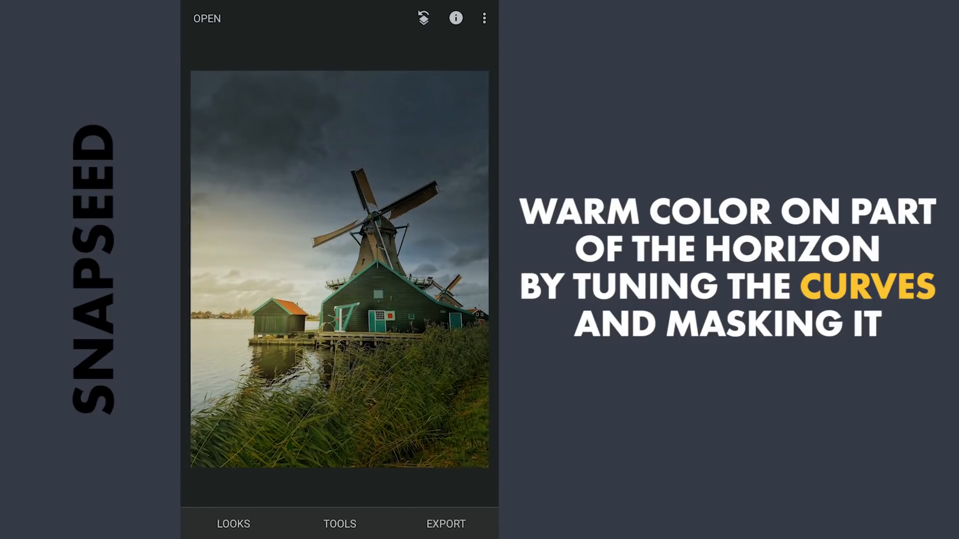
- Add a third Curves edit raising the channels for a bright orange glow
click(339, 525)
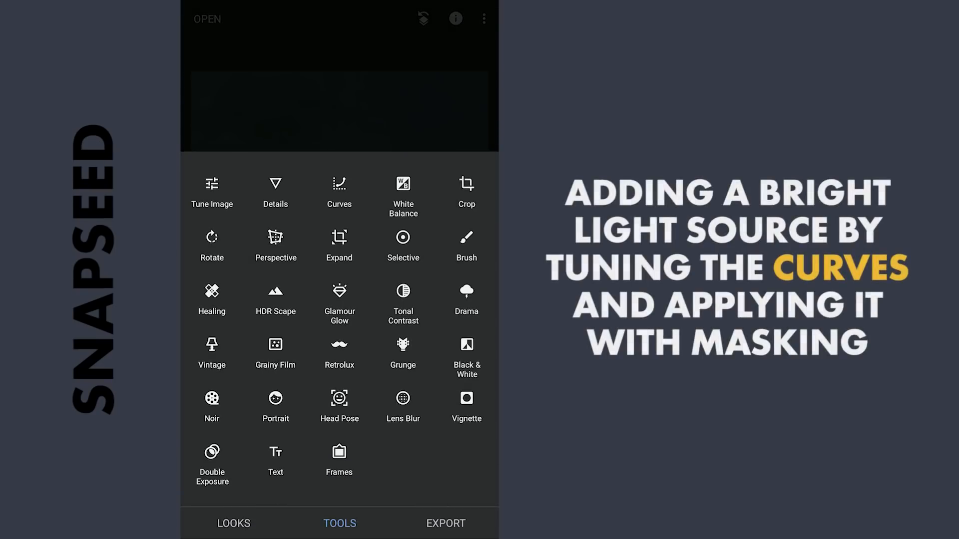
click(338, 186)
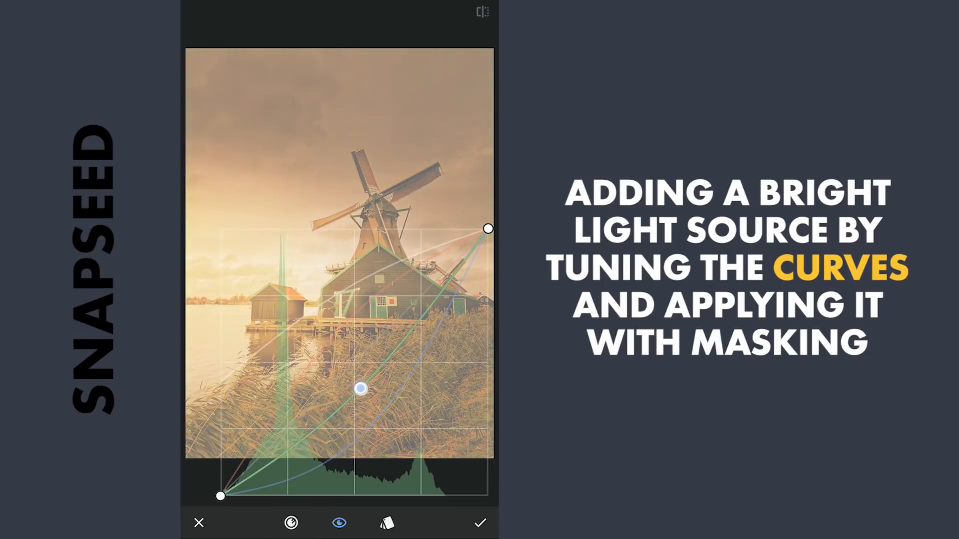
click(480, 523)
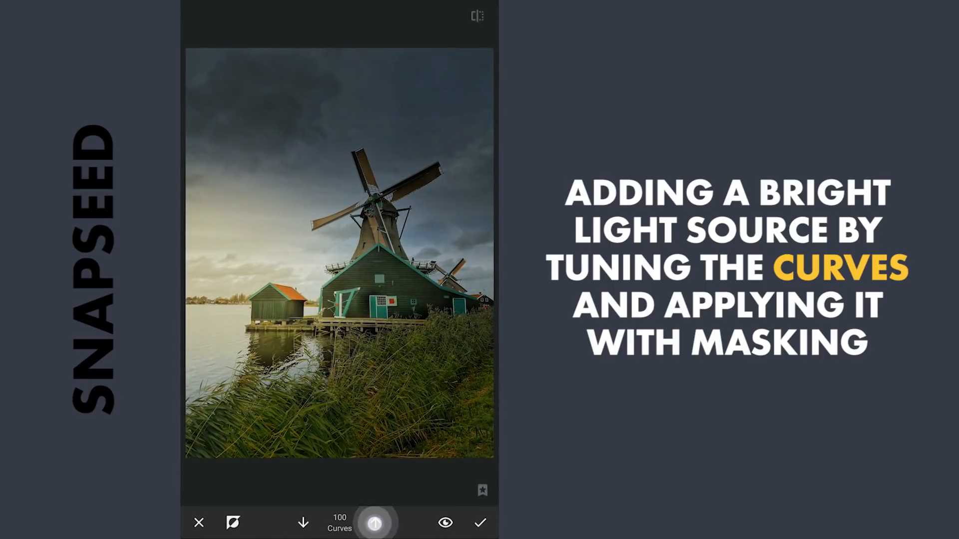
- Paint the orange glow at 100 onto a horizon spot, erase extras, and apply
click(375, 523)
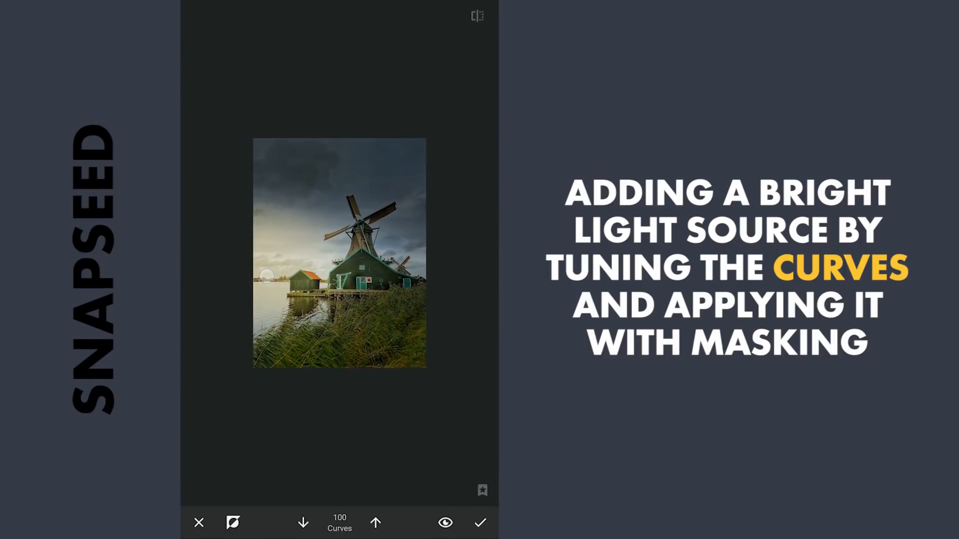
click(445, 523)
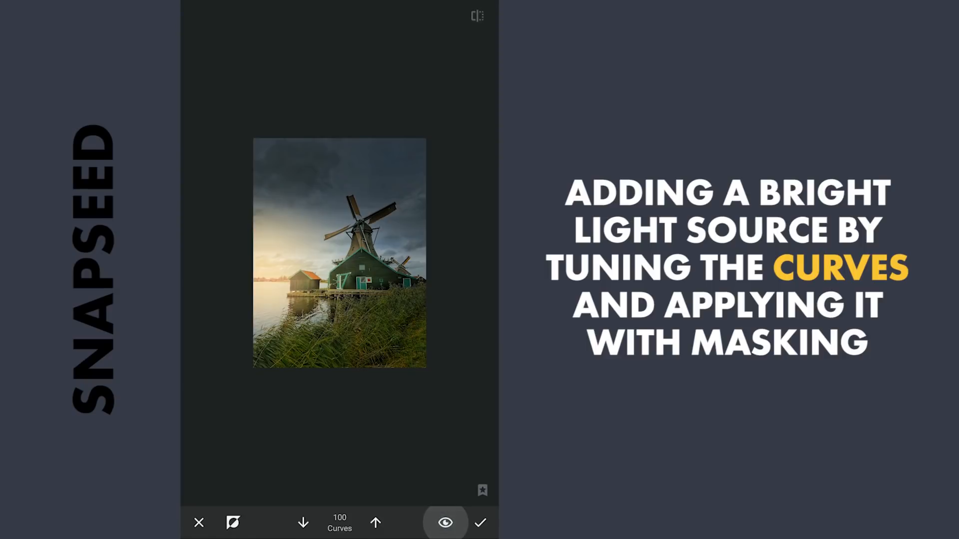
click(445, 523)
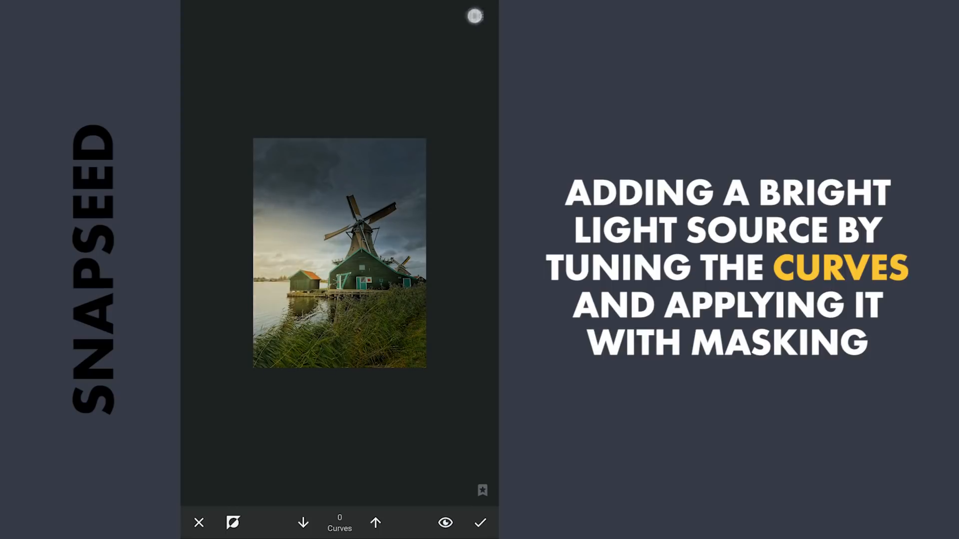
click(480, 523)
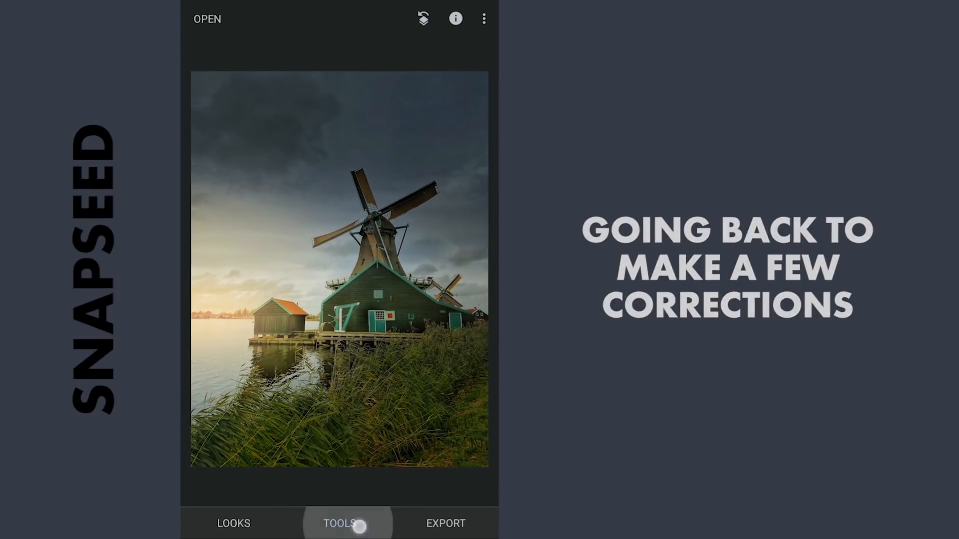
- Reopen the Tools list from Snapseed's main editing screen
click(346, 523)
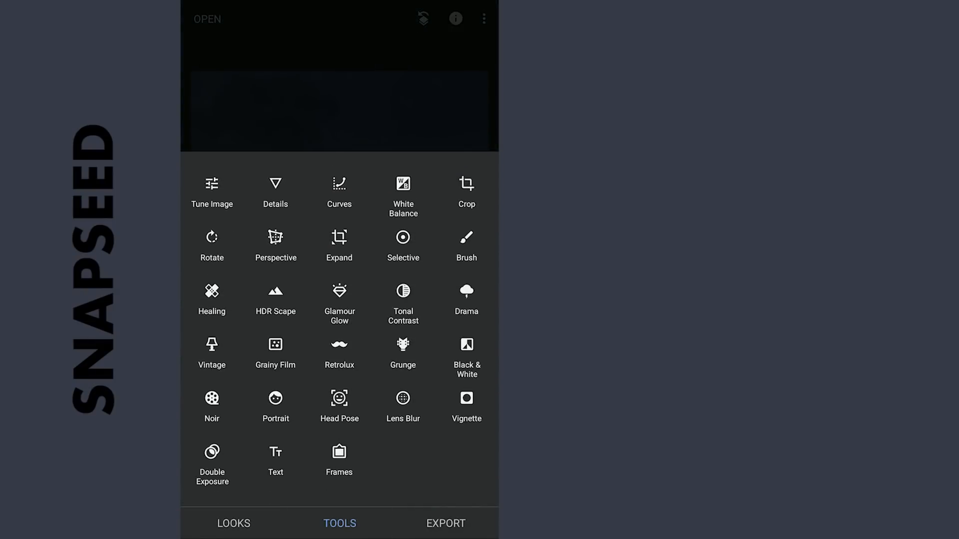
- Place brightening Selective control points on the windmill and reeds, widening the windmill area
click(403, 239)
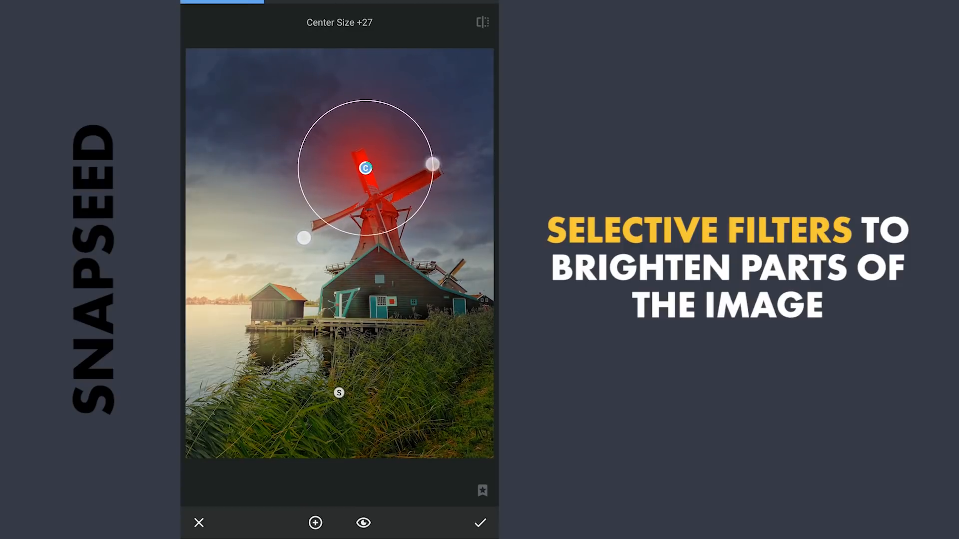
drag(365, 168, 376, 183)
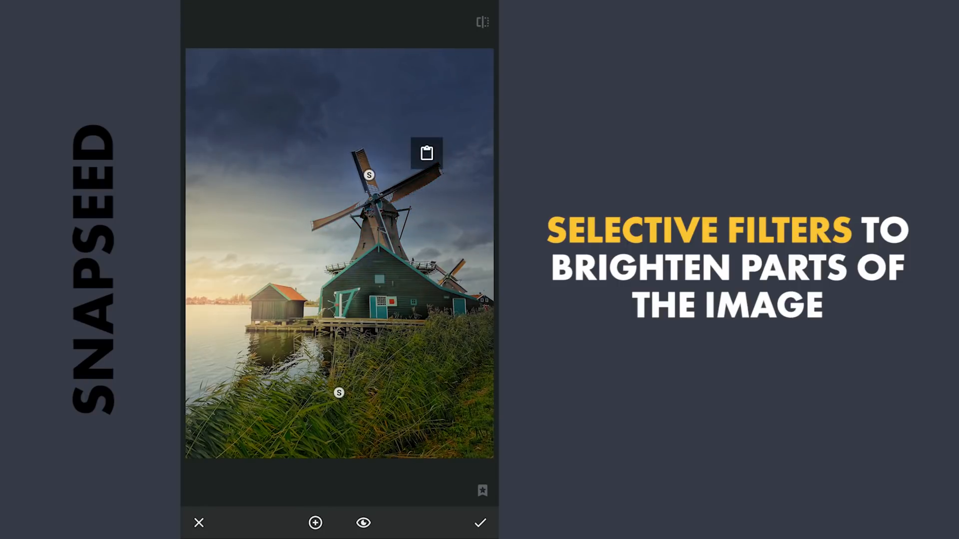
click(426, 153)
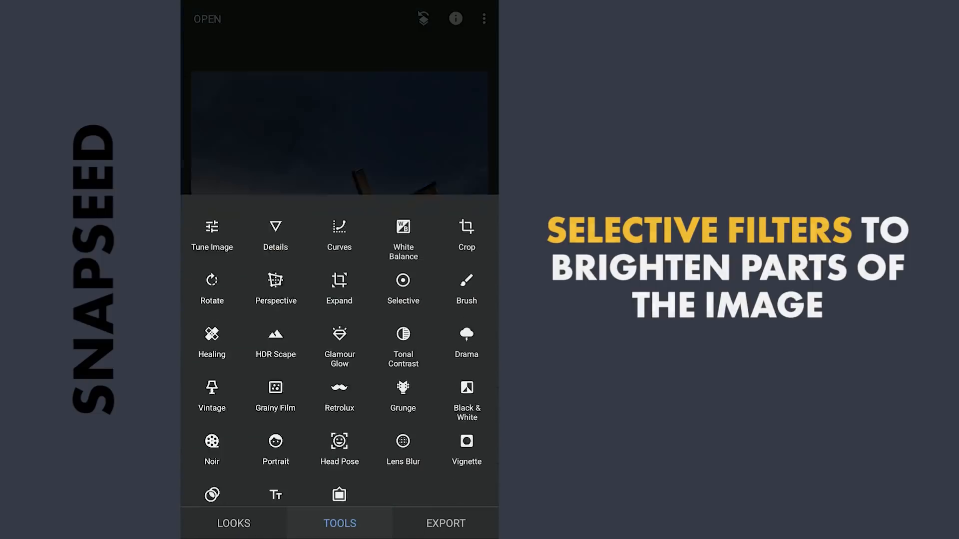
- Apply a hard-contrast Curves preset to make the reeds pop
click(339, 236)
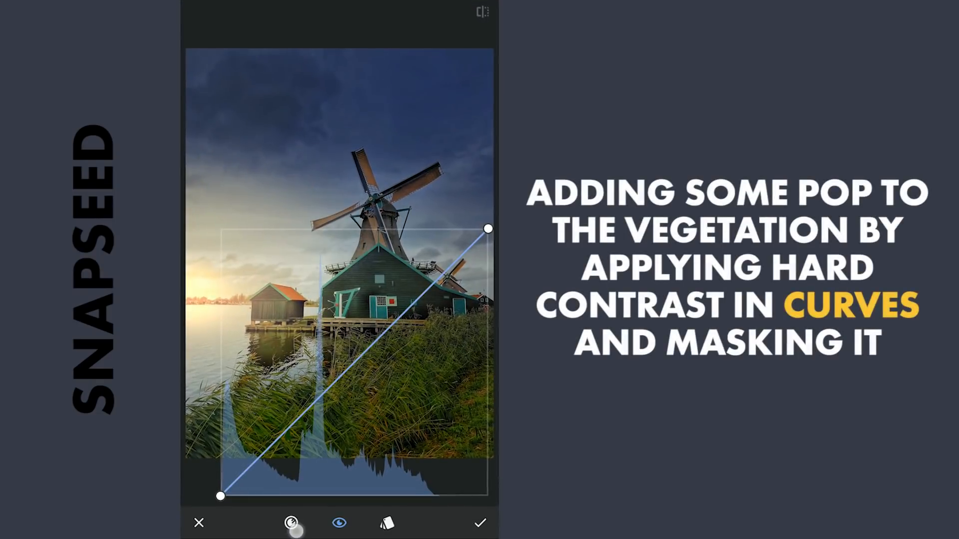
click(291, 523)
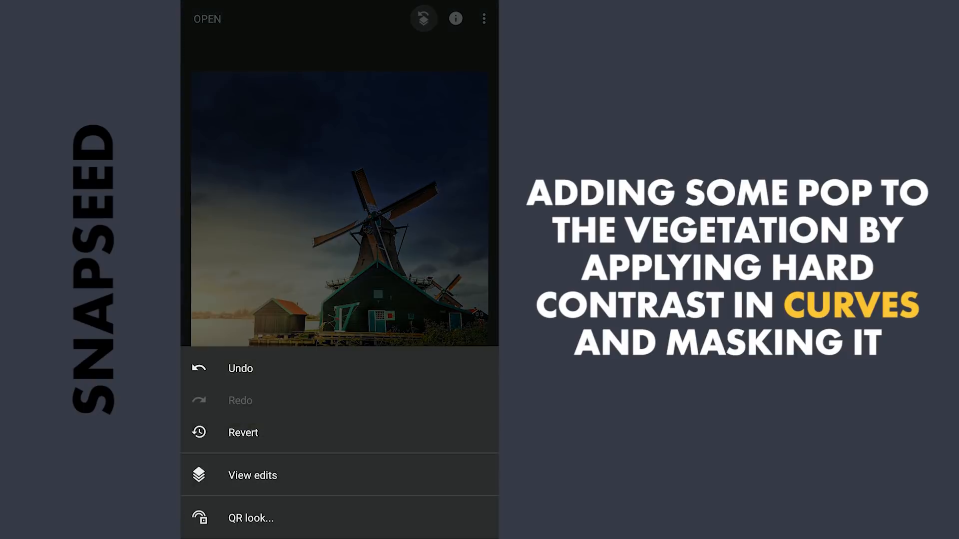
click(251, 475)
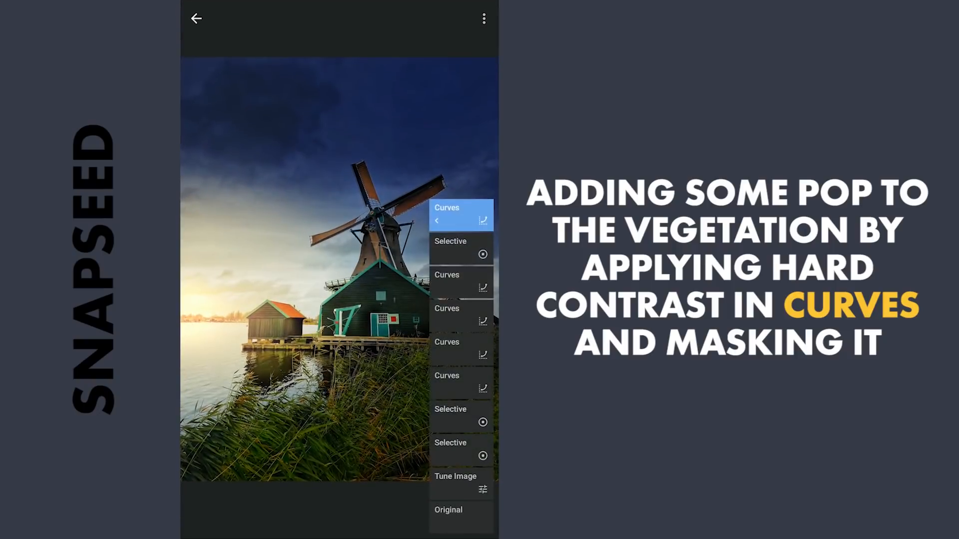
- Repaint the masks of the latest and an earlier Curves edit, then return to the photo
click(461, 215)
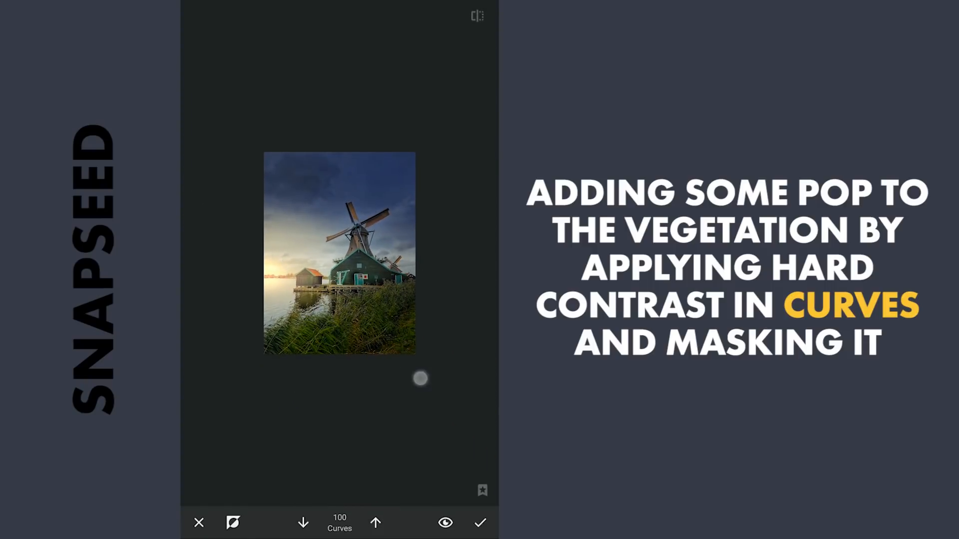
click(376, 523)
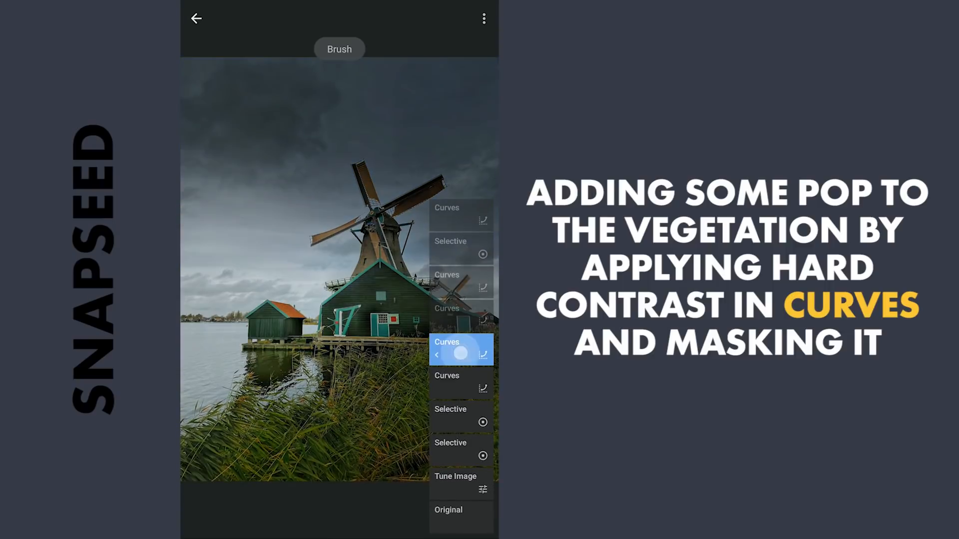
click(461, 354)
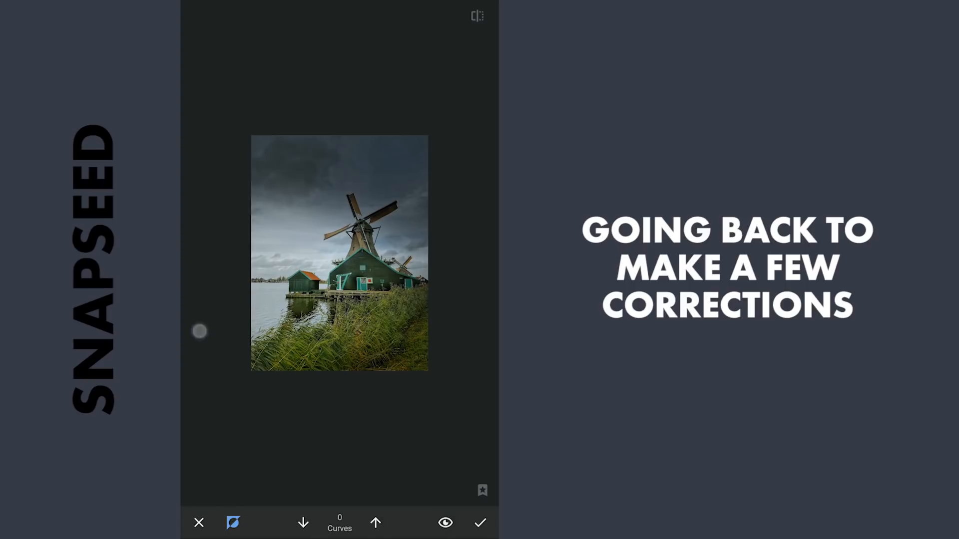
click(445, 522)
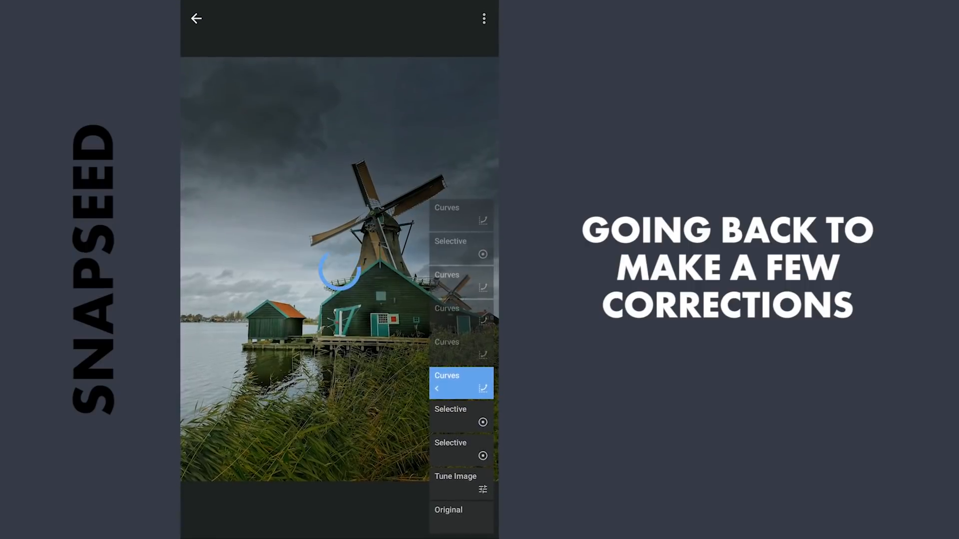
click(196, 18)
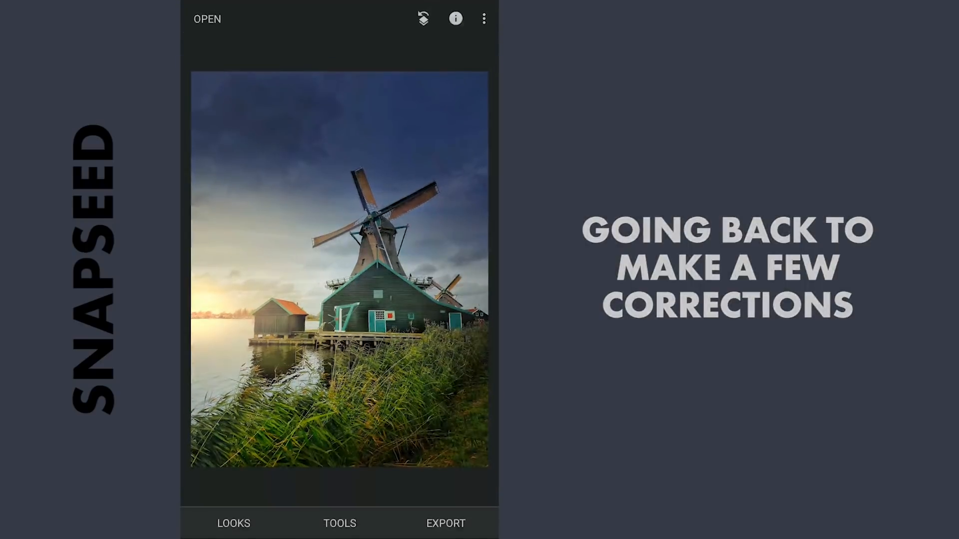
- Paint Dodge & Burn at strength 5 over the windmill blades and accept
click(340, 523)
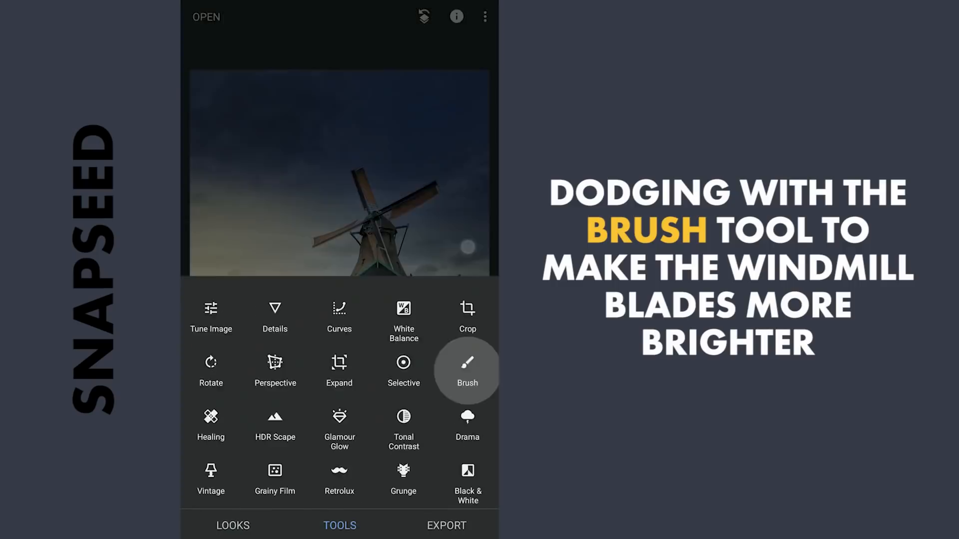
click(466, 370)
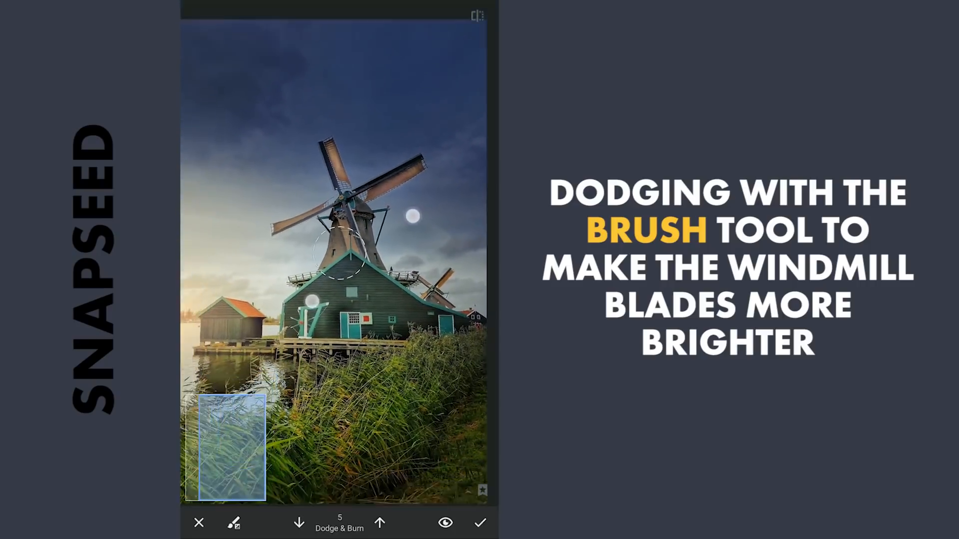
click(480, 523)
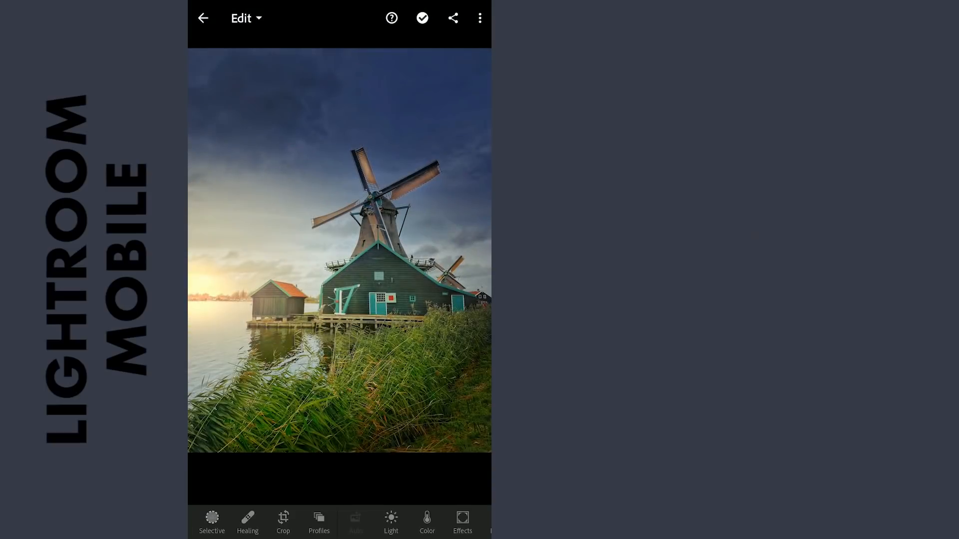
- Raise Whites to +14 and lower Blacks to -22 in the Light panel
click(391, 523)
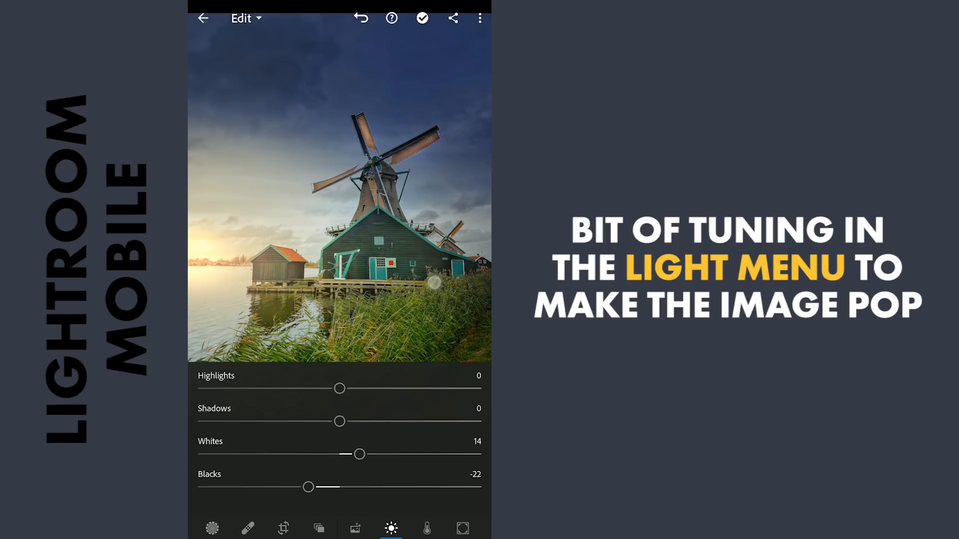
click(427, 529)
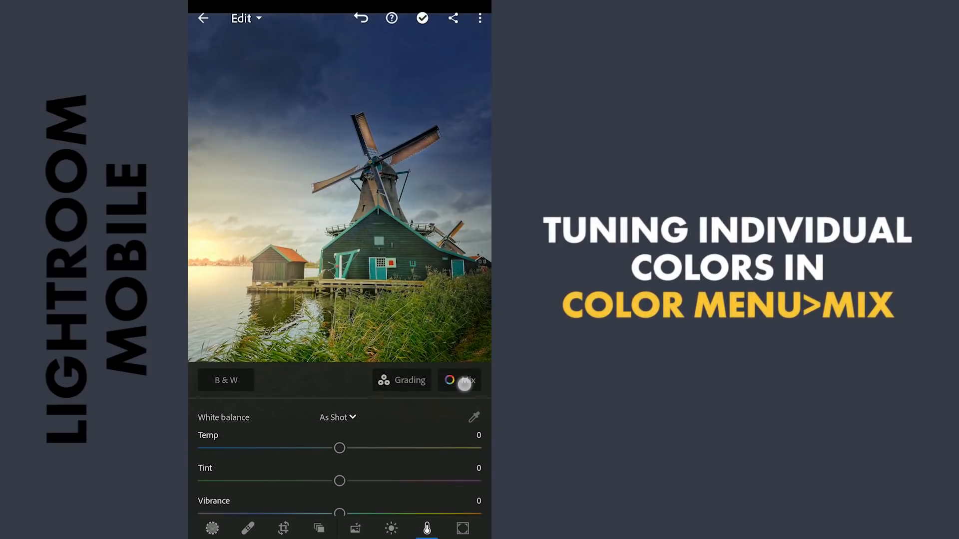
- In the colour Mix, shift green Hue to 29 and Luminance to 16
click(468, 381)
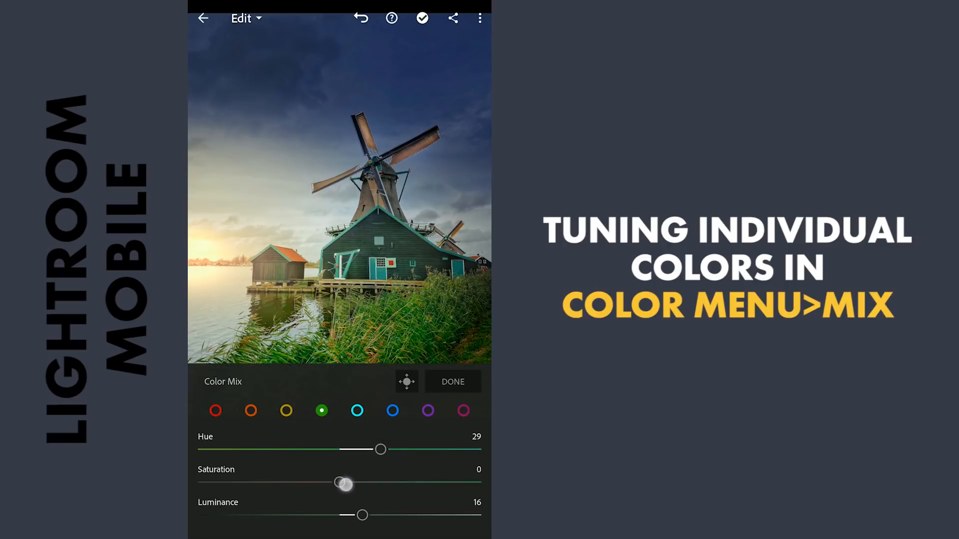
click(357, 411)
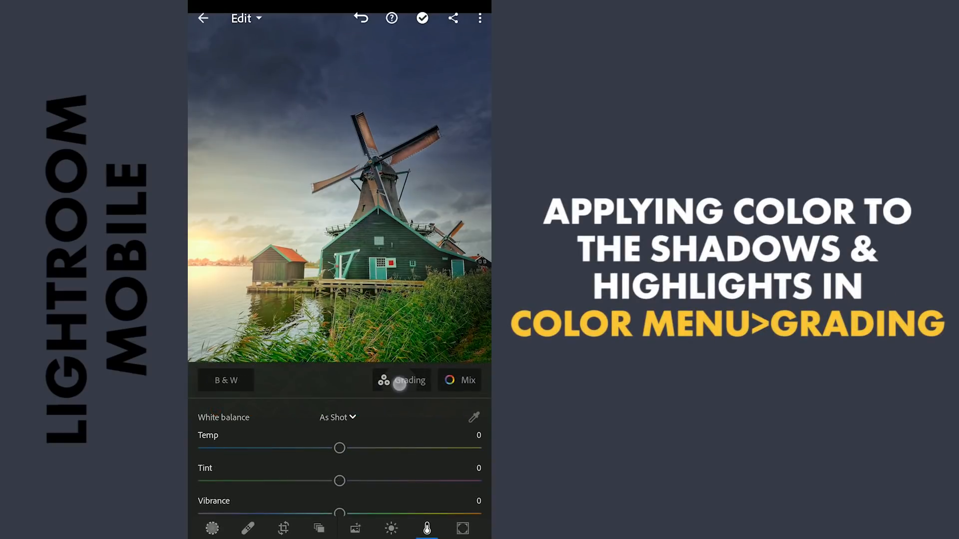
- Tint the Shadows and Highlights grading wheels toward a warm evening look
click(410, 380)
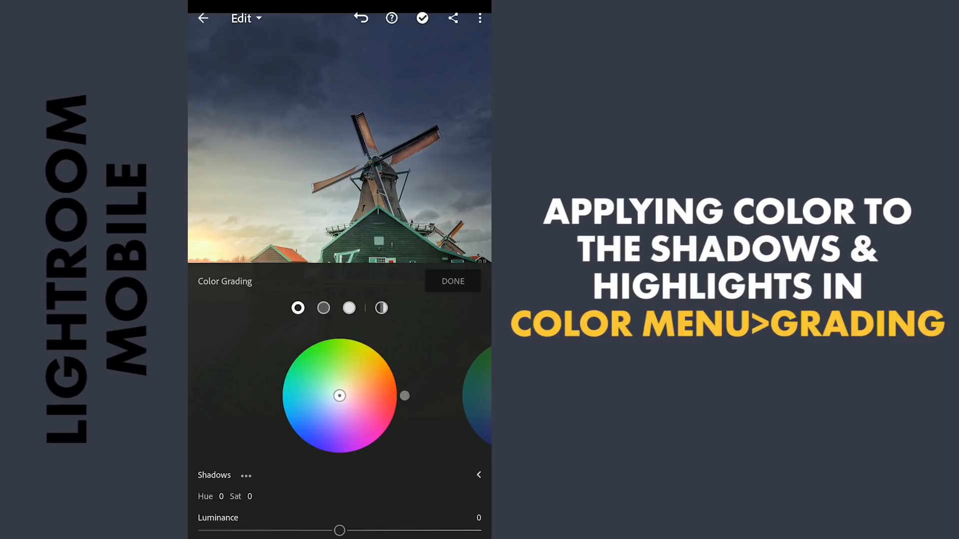
click(297, 308)
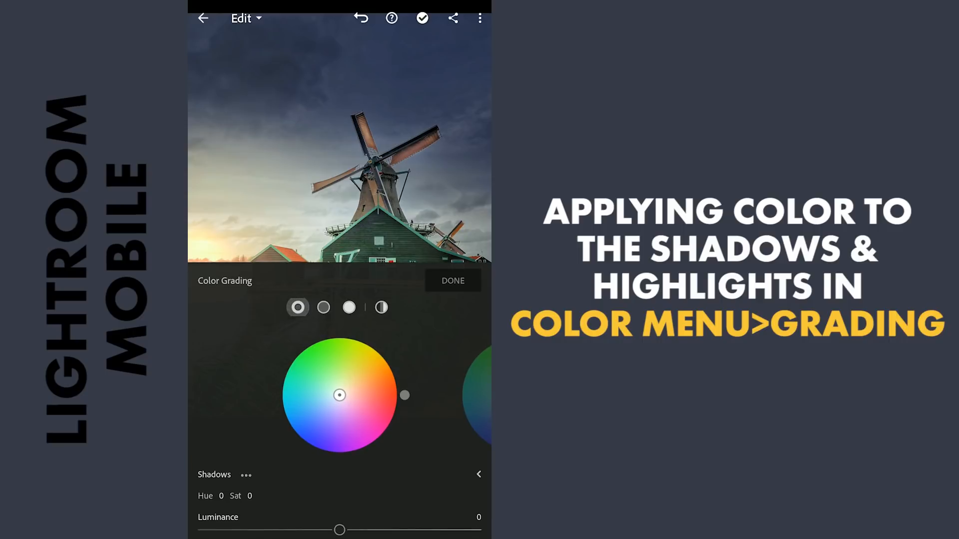
click(349, 307)
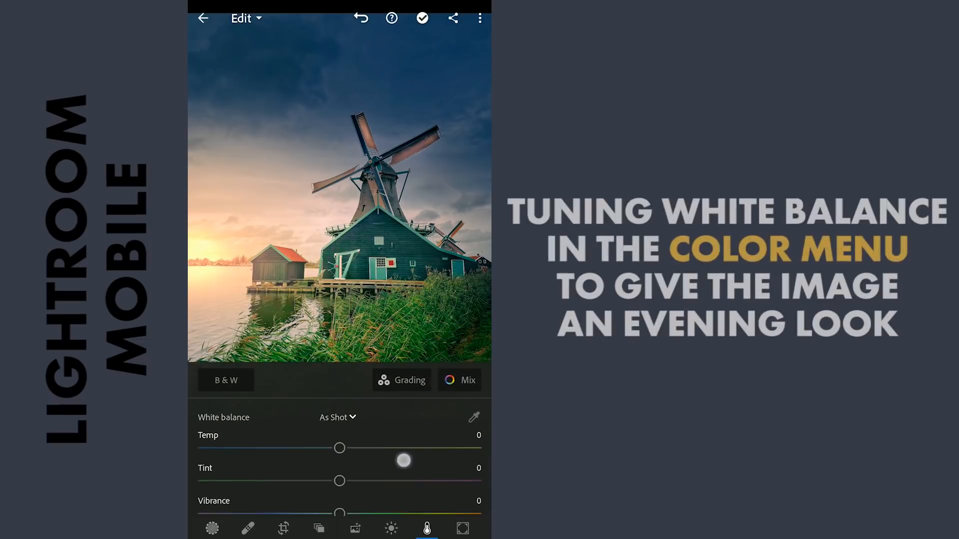
scroll(up, 3)
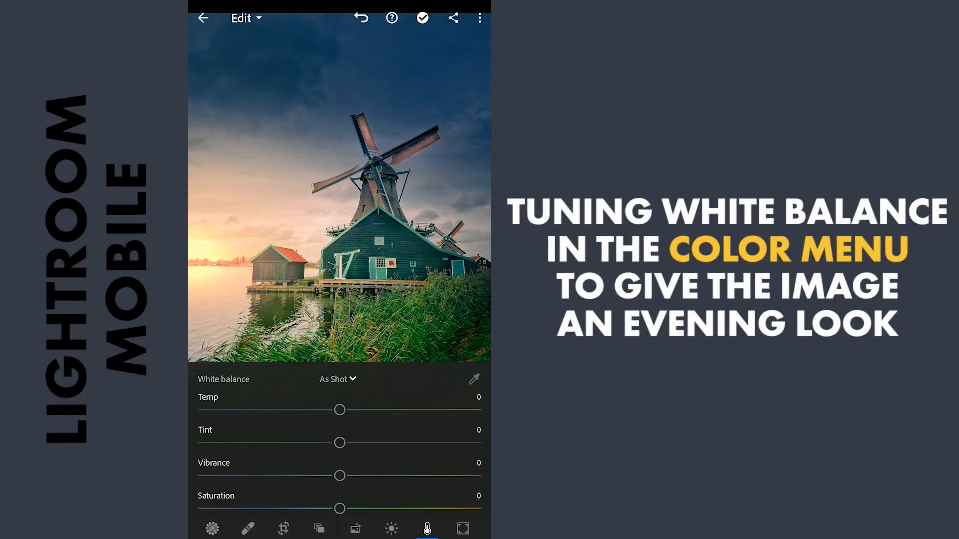